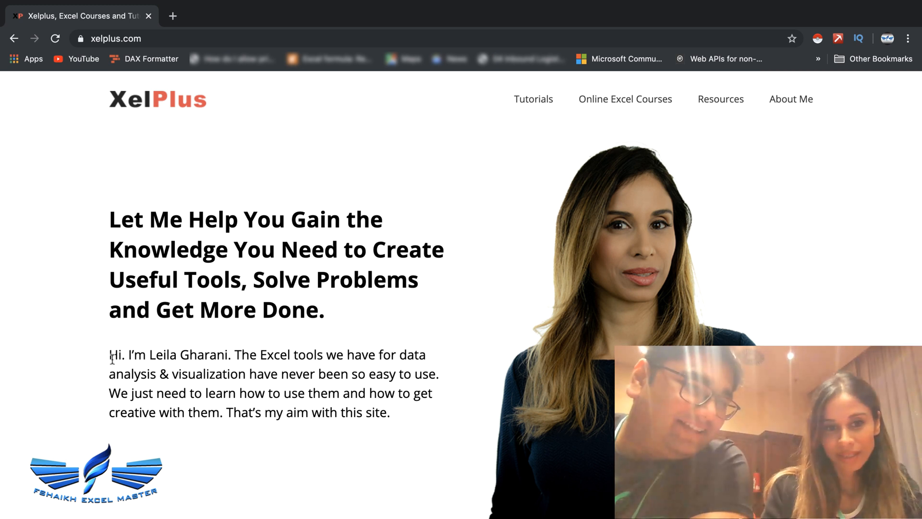
Step: Select the introductory paragraph on the XelPlus home page in Chrome
{"action": "left_click_drag", "start_coordinate": [112, 354], "coordinate": [388, 412]}
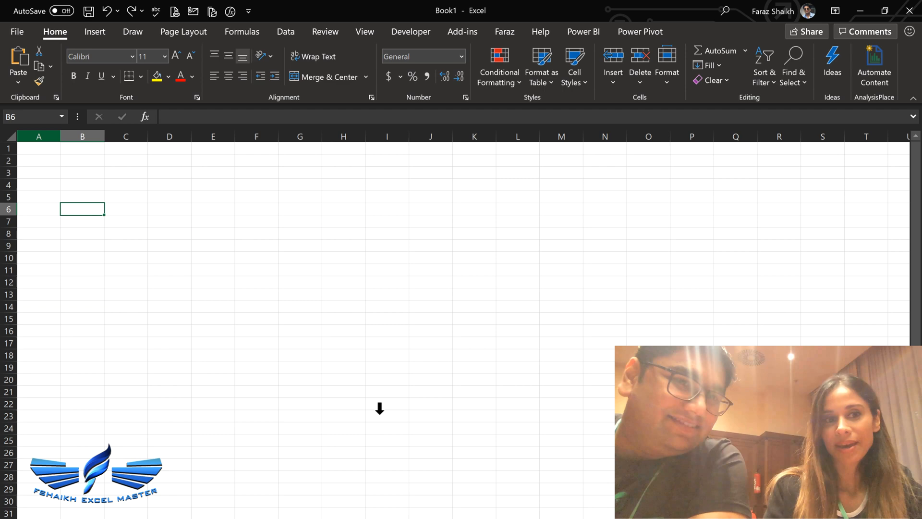
Step: Paste the paragraph into B6 as one unwrapped line and select B6:E13 as the text area
{"action": "left_click", "coordinate": [18, 58]}
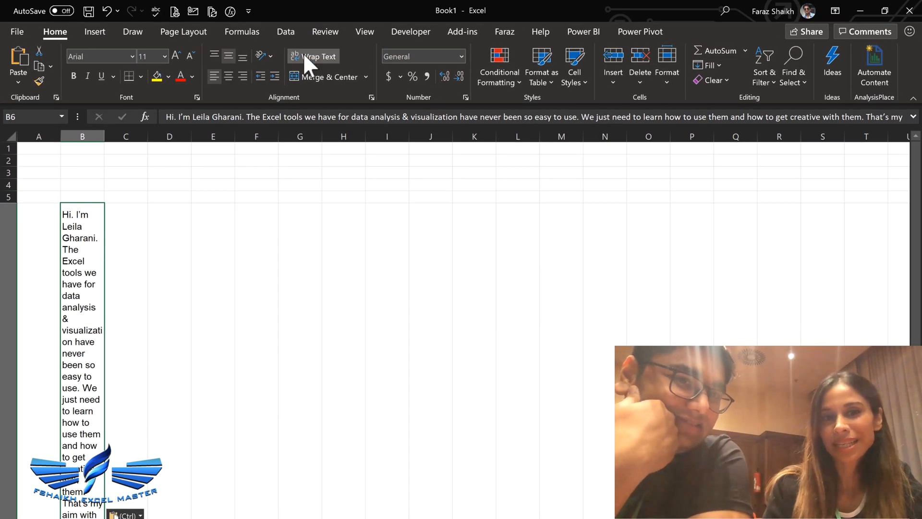
{"action": "left_click", "coordinate": [314, 56]}
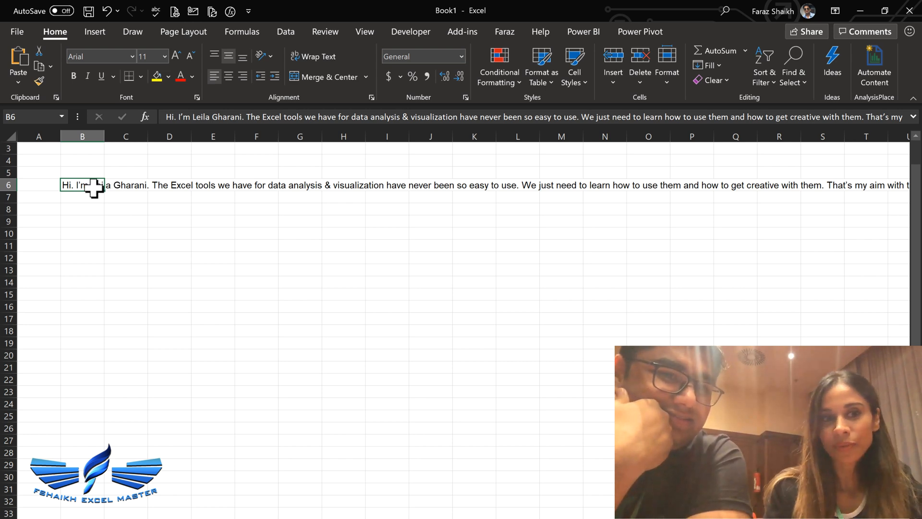
{"action": "left_click_drag", "start_coordinate": [82, 185], "coordinate": [199, 253]}
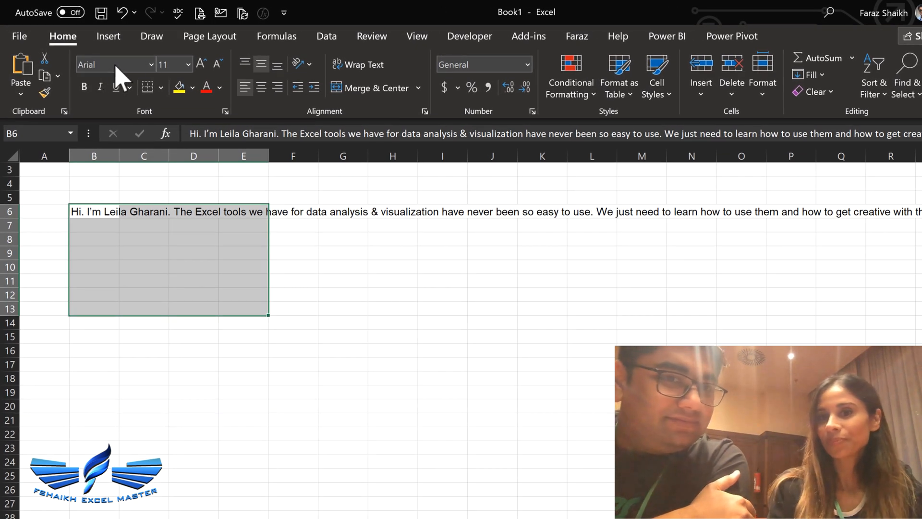
Step: Use Fill > Justify to spread the paragraph down rows 6 to 11 within the selected width
{"action": "left_click", "coordinate": [808, 75]}
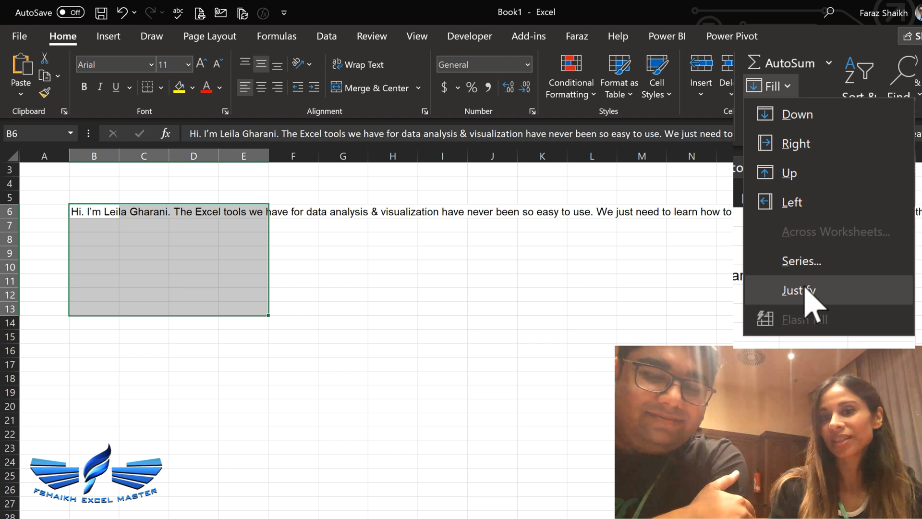
{"action": "mouse_move", "coordinate": [797, 291]}
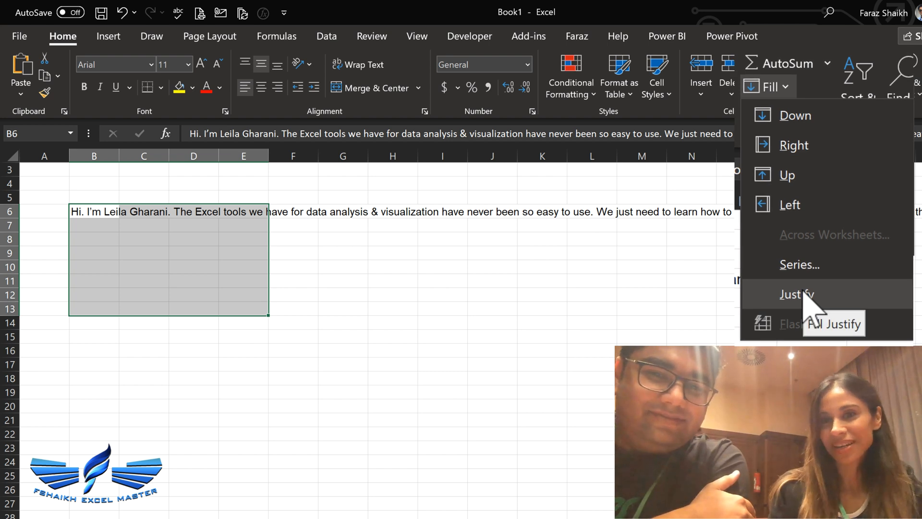
{"action": "left_click", "coordinate": [796, 294]}
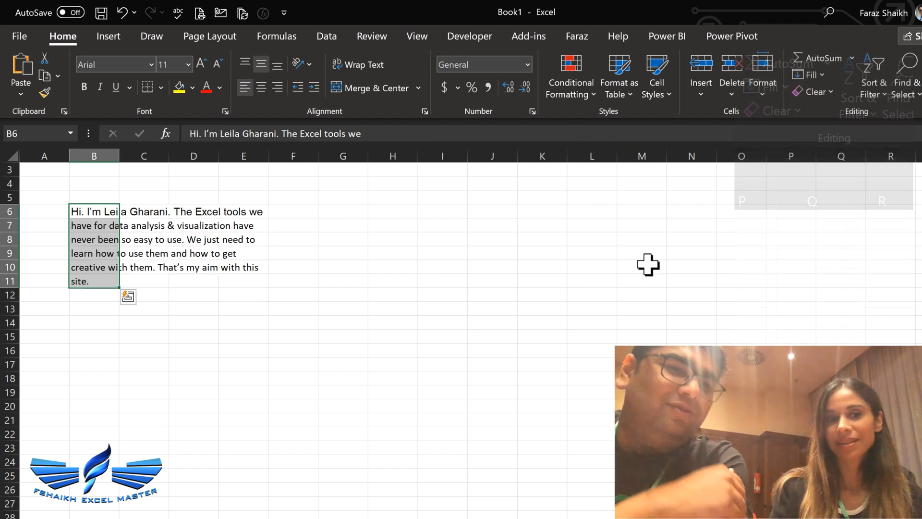
{"action": "mouse_move", "coordinate": [364, 334]}
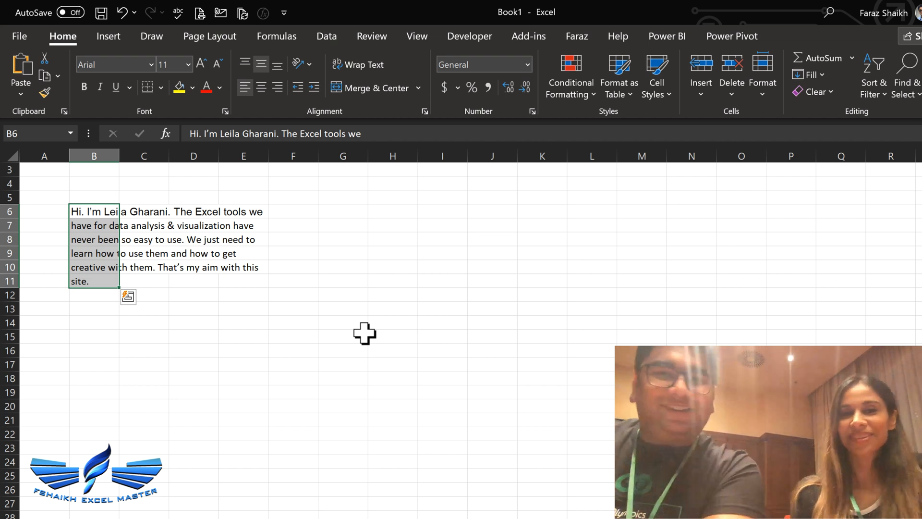
{"action": "left_click", "coordinate": [809, 75]}
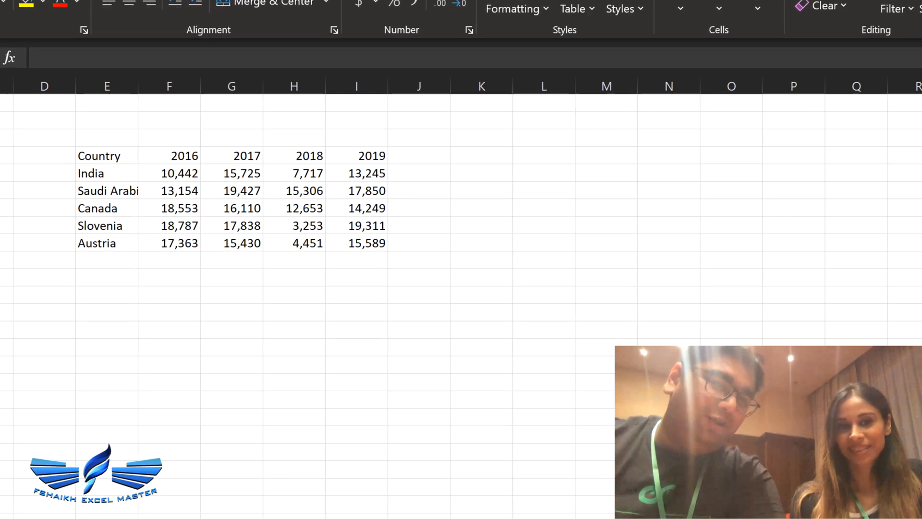
Step: Select the country table's 2016-2019 figures F7:I11, India through Austria
{"action": "scroll", "scroll_direction": "down", "scroll_amount": 3}
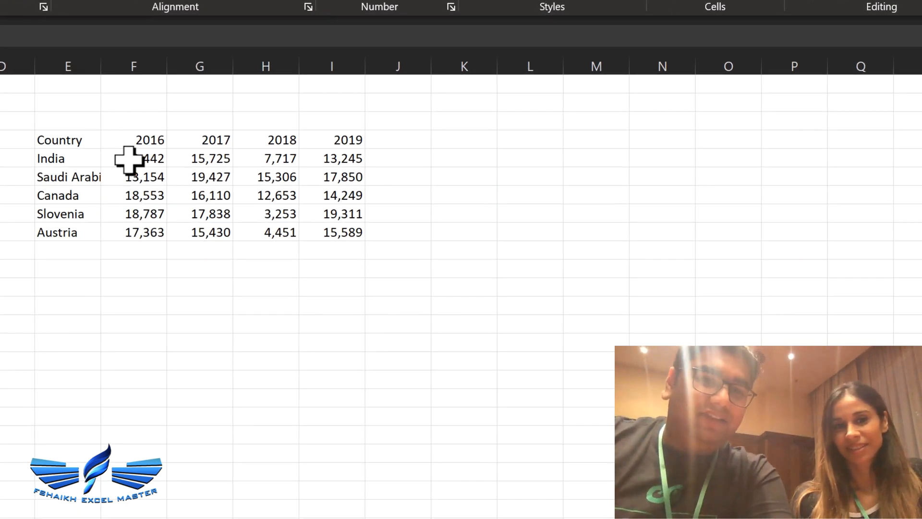
{"action": "left_click", "coordinate": [133, 158]}
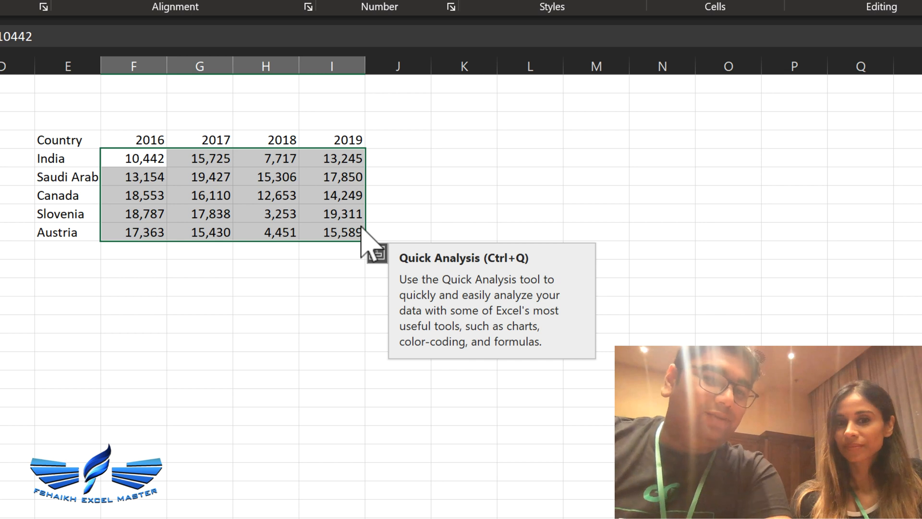
Step: Add a bold Sum total for each country row in column J via Quick Analysis Totals
{"action": "left_click", "coordinate": [376, 253]}
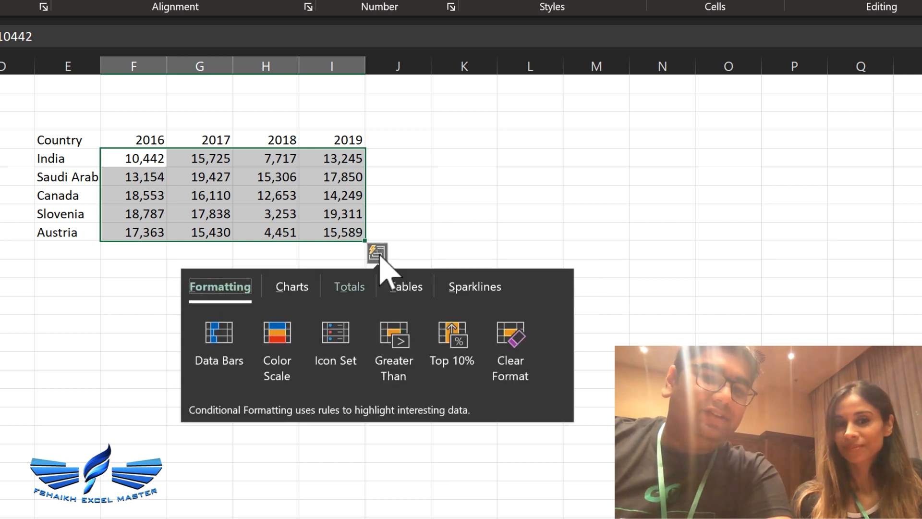
{"action": "left_click", "coordinate": [348, 286]}
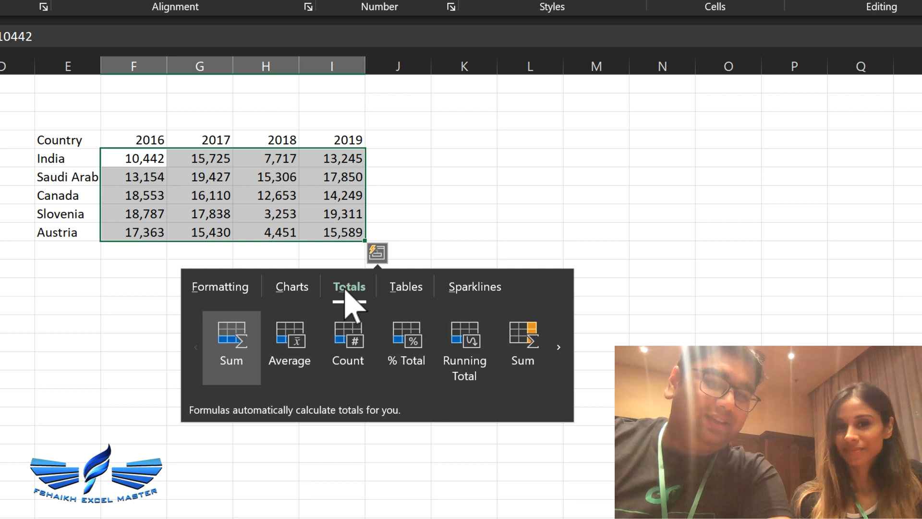
{"action": "left_click", "coordinate": [230, 341]}
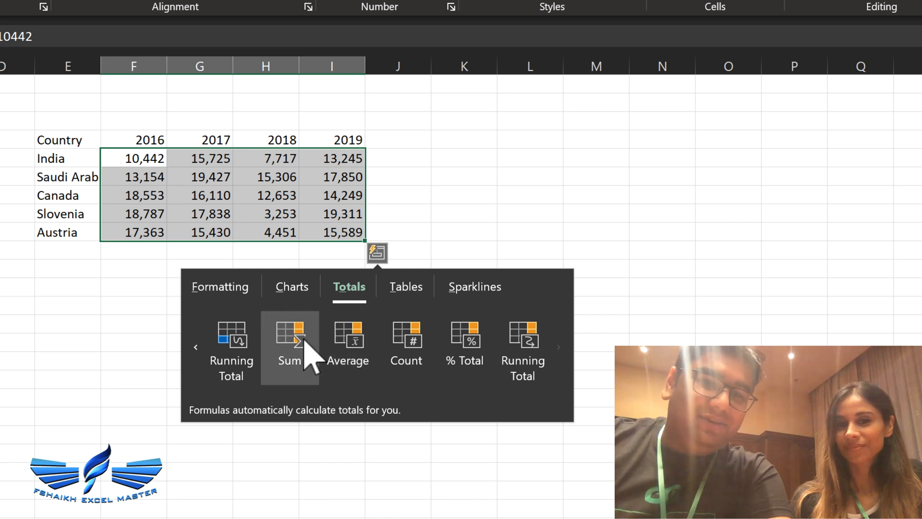
{"action": "left_click", "coordinate": [289, 341]}
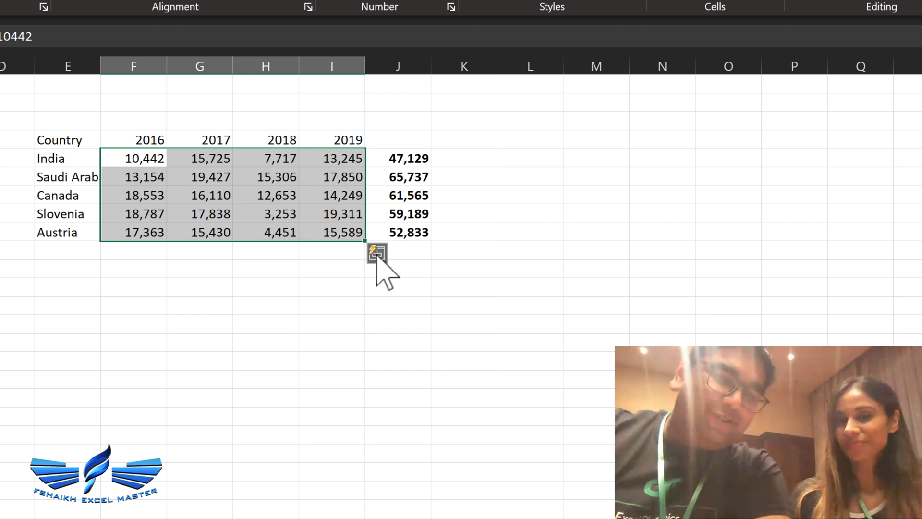
{"action": "left_click", "coordinate": [376, 253]}
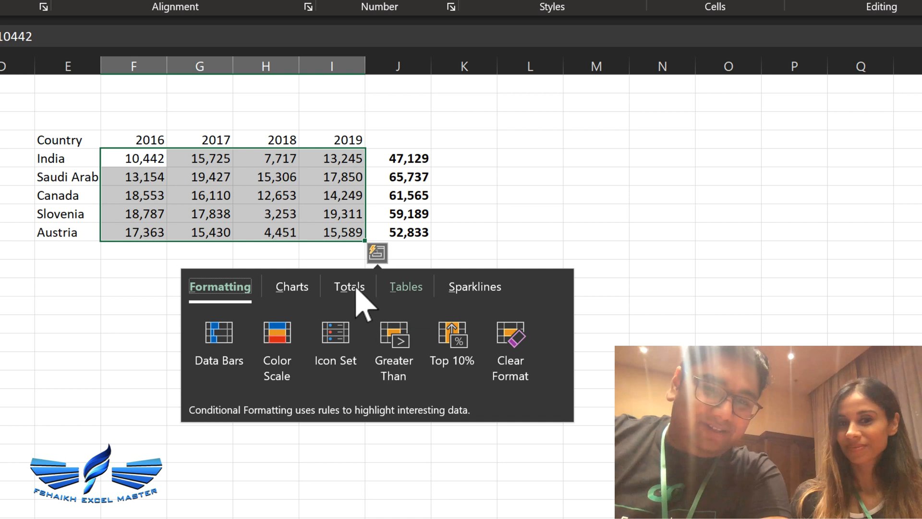
Step: Add bold Sum totals beneath the 2016-2019 year columns in row 12 via Quick Analysis
{"action": "left_click", "coordinate": [348, 286]}
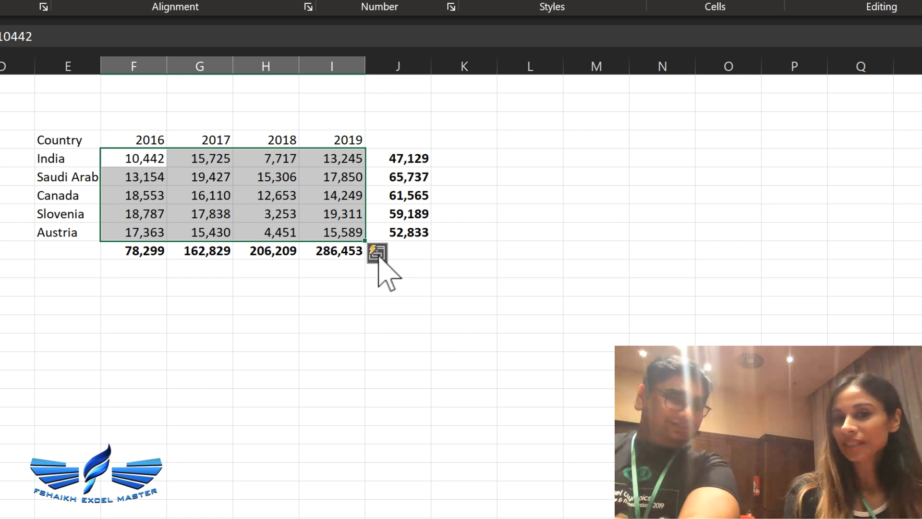
{"action": "left_click", "coordinate": [378, 252]}
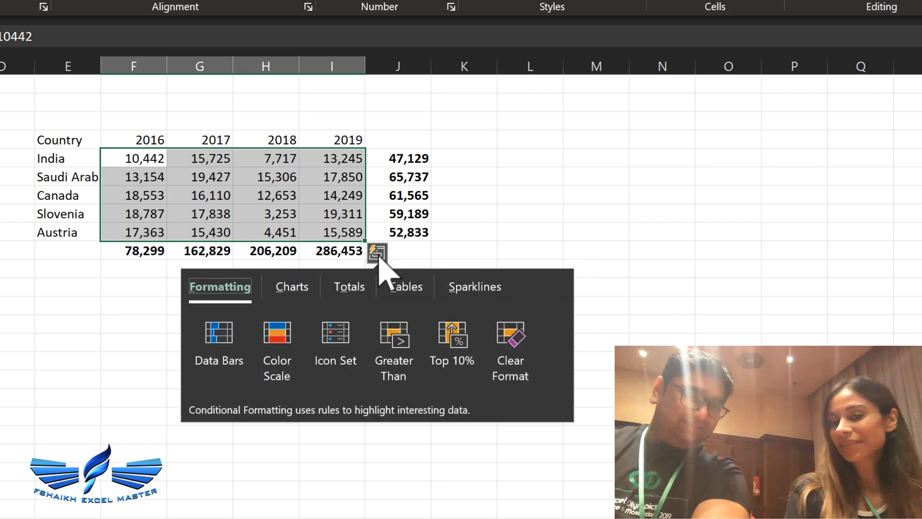